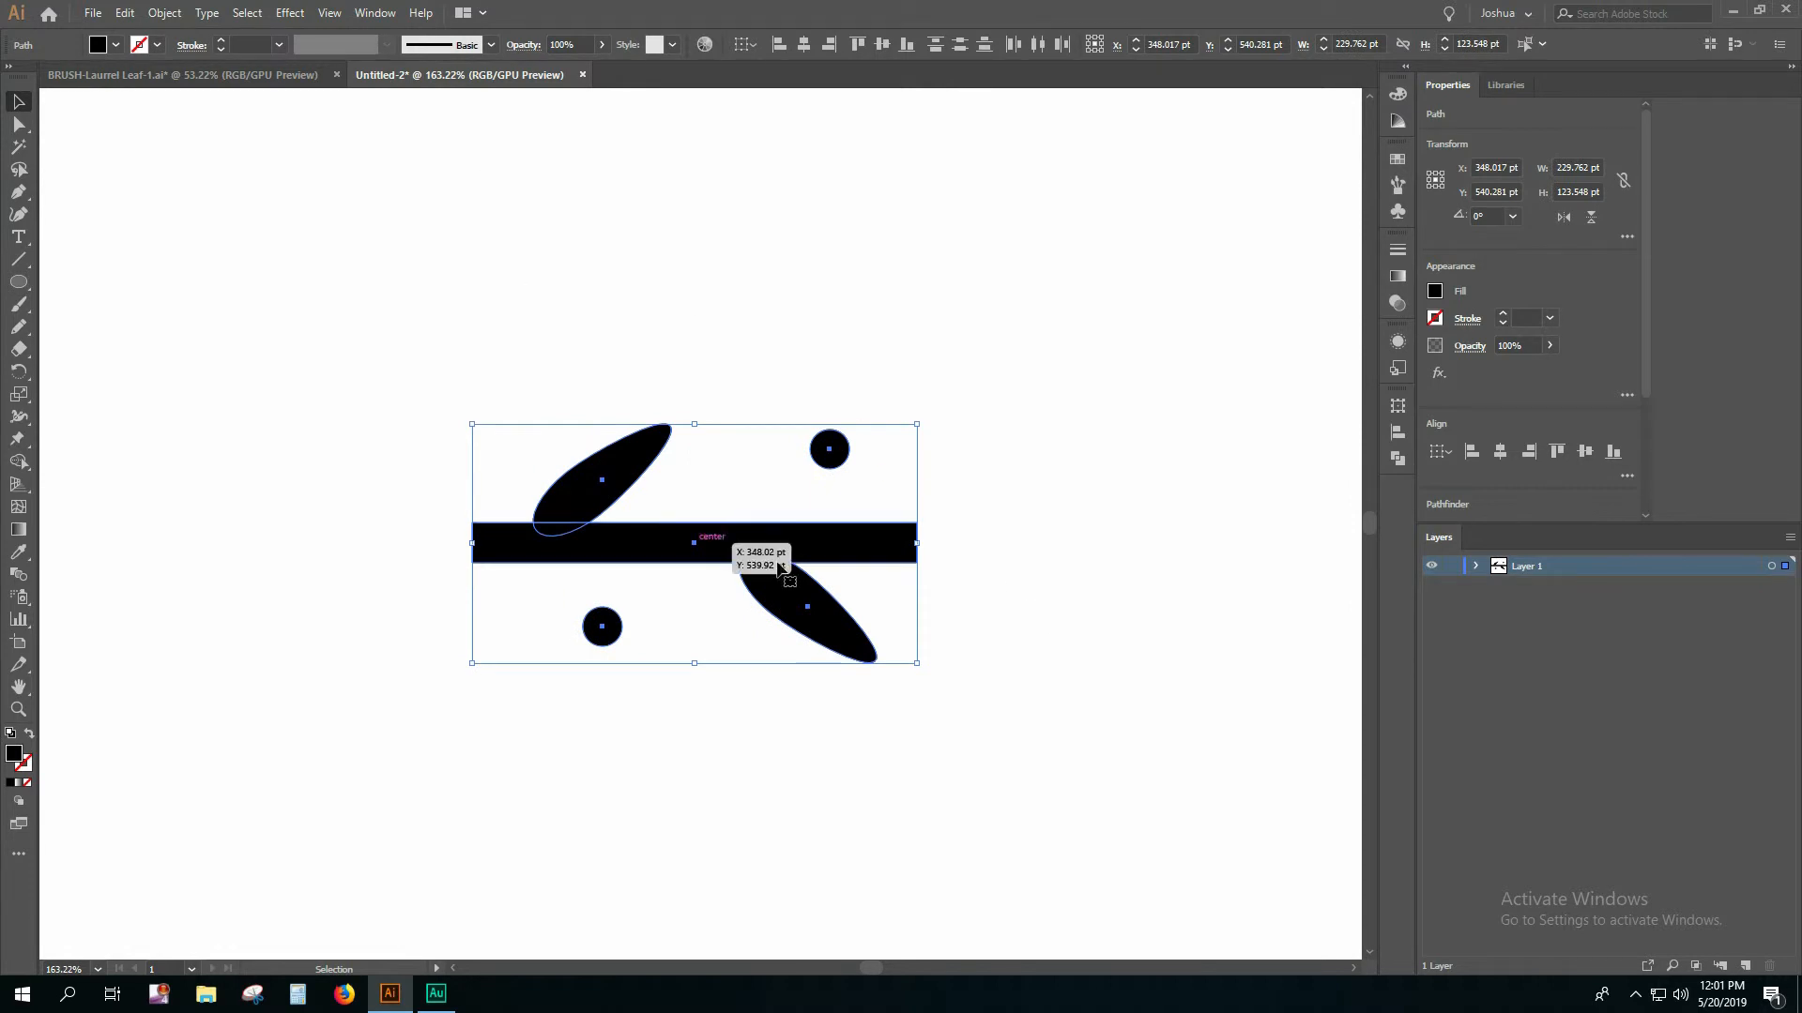
Create a new Pattern Brush from the selected leaf-and-dot motif via the Brushes panel
{"action": "left_click", "coordinate": [373, 12]}
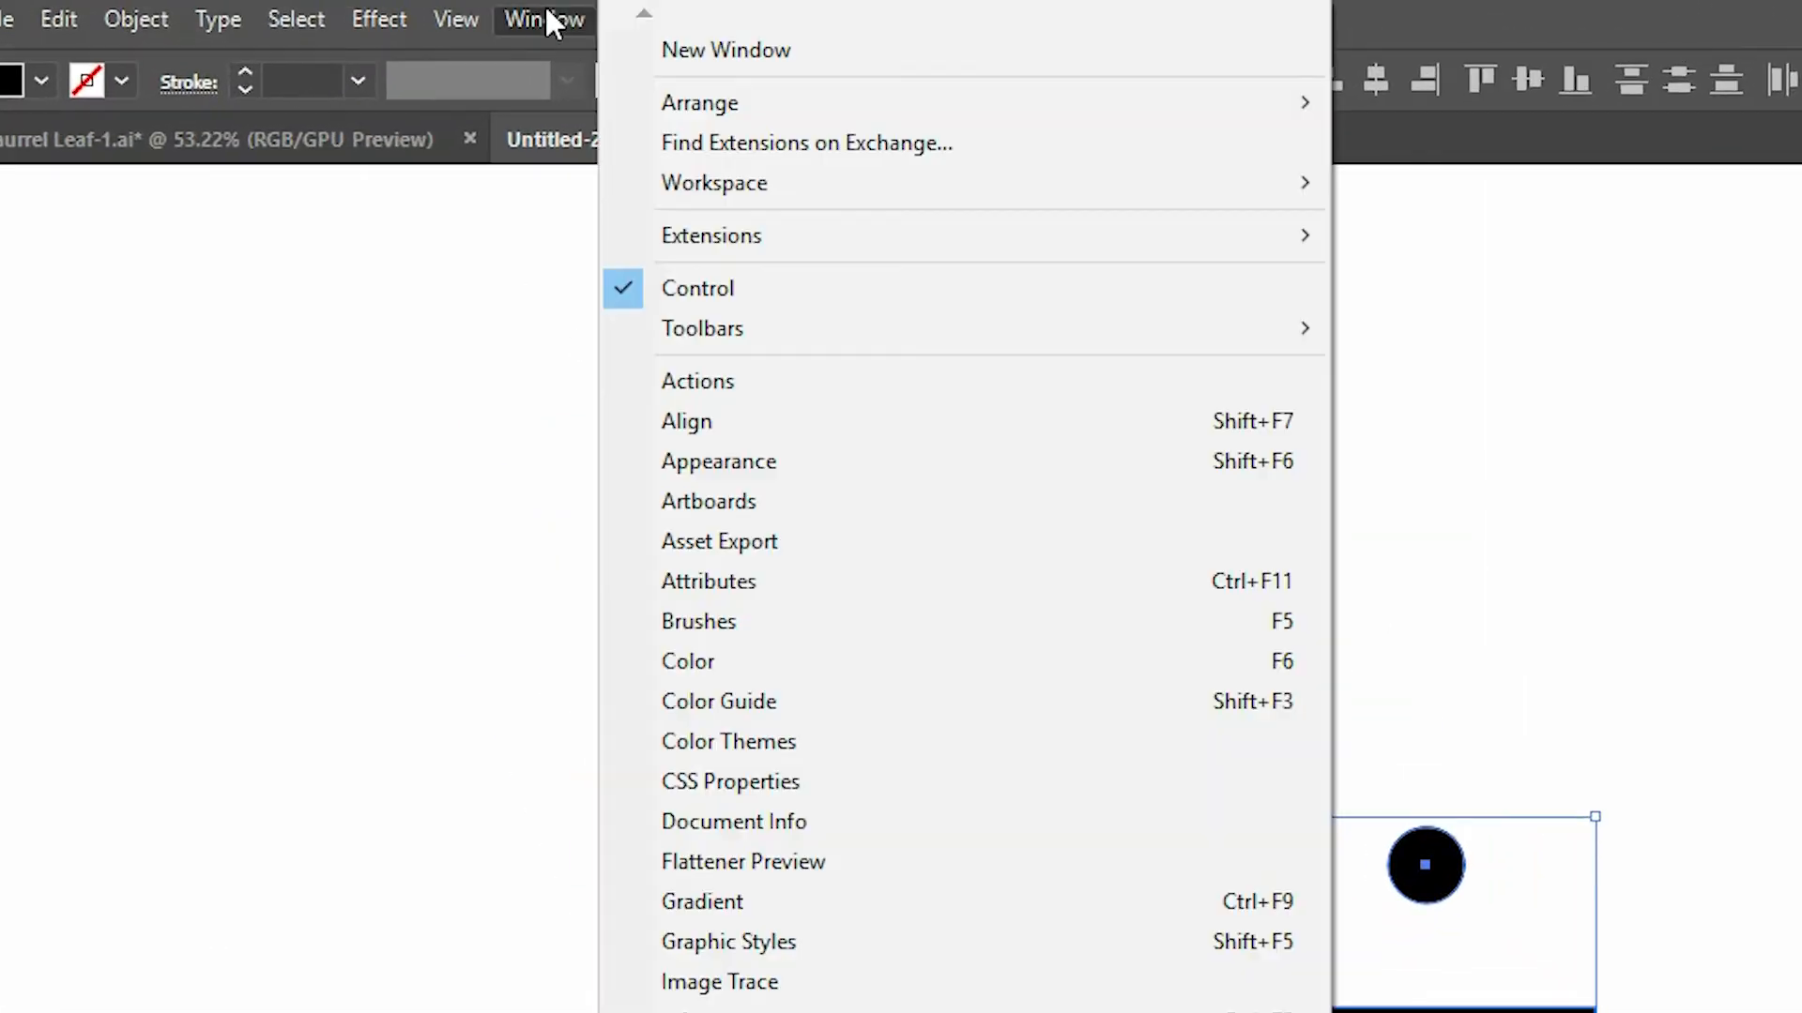
{"action": "mouse_move", "coordinate": [698, 621]}
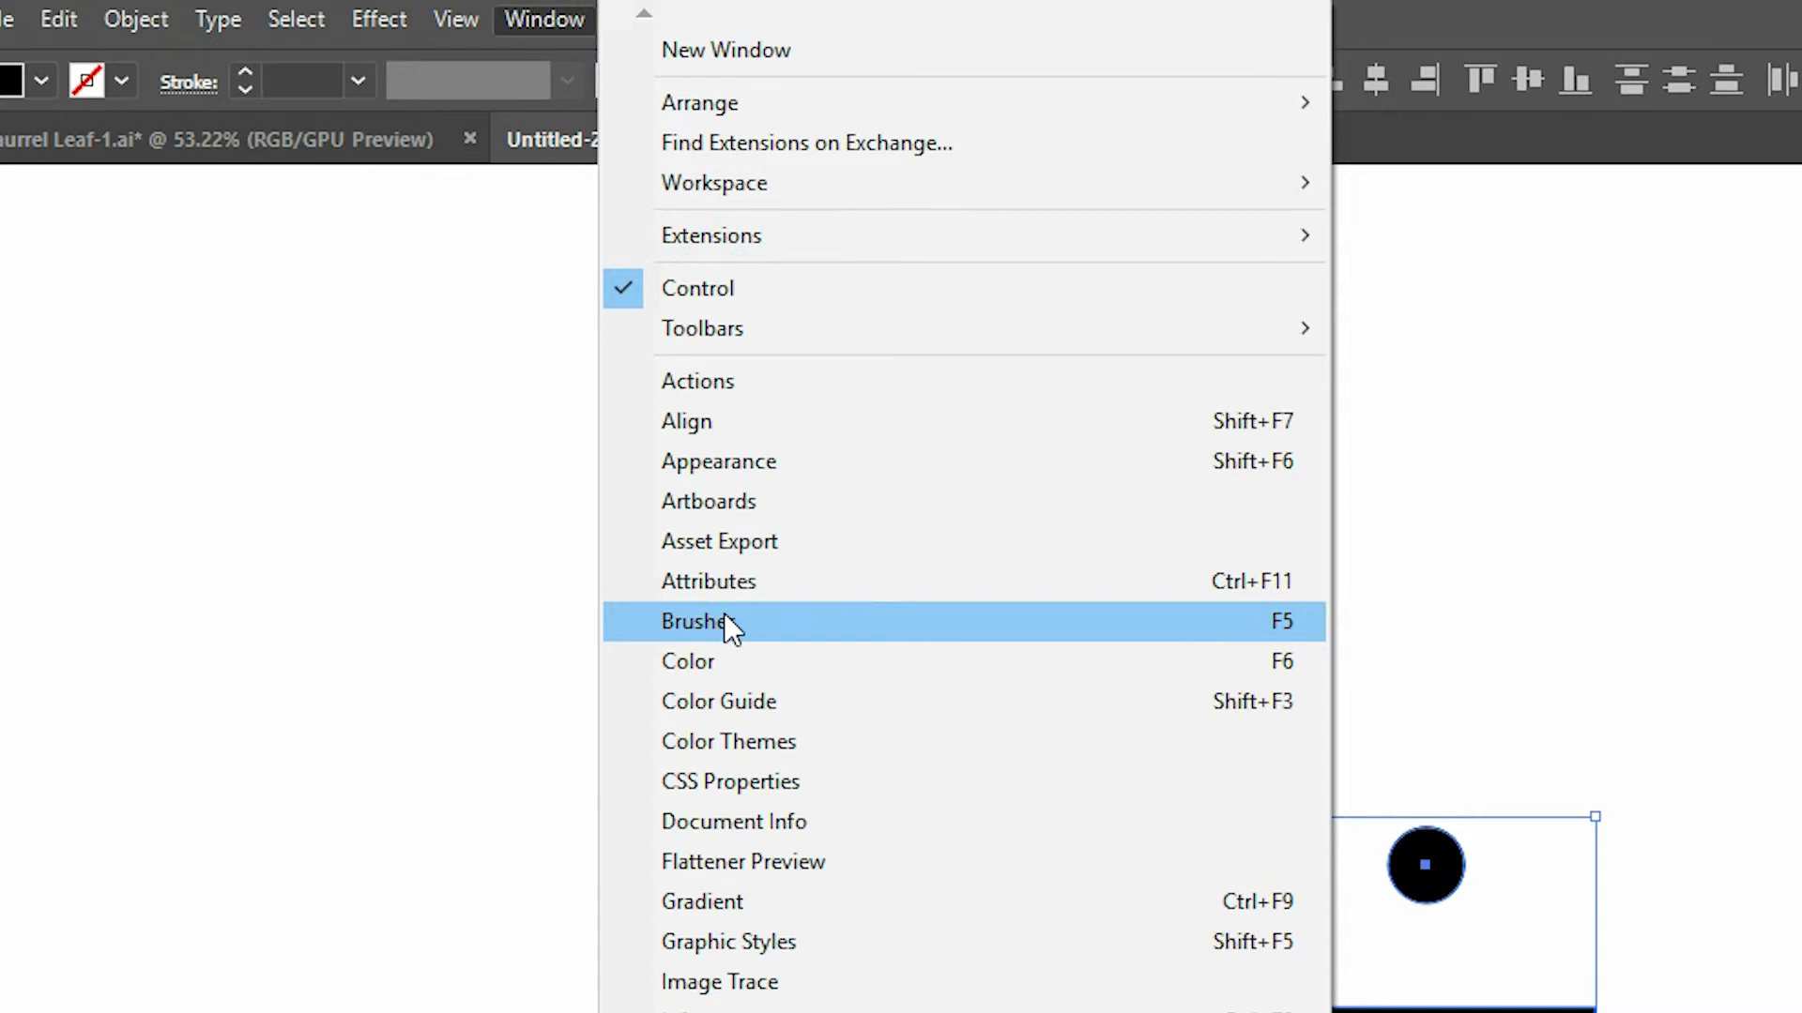
{"action": "left_click", "coordinate": [694, 620]}
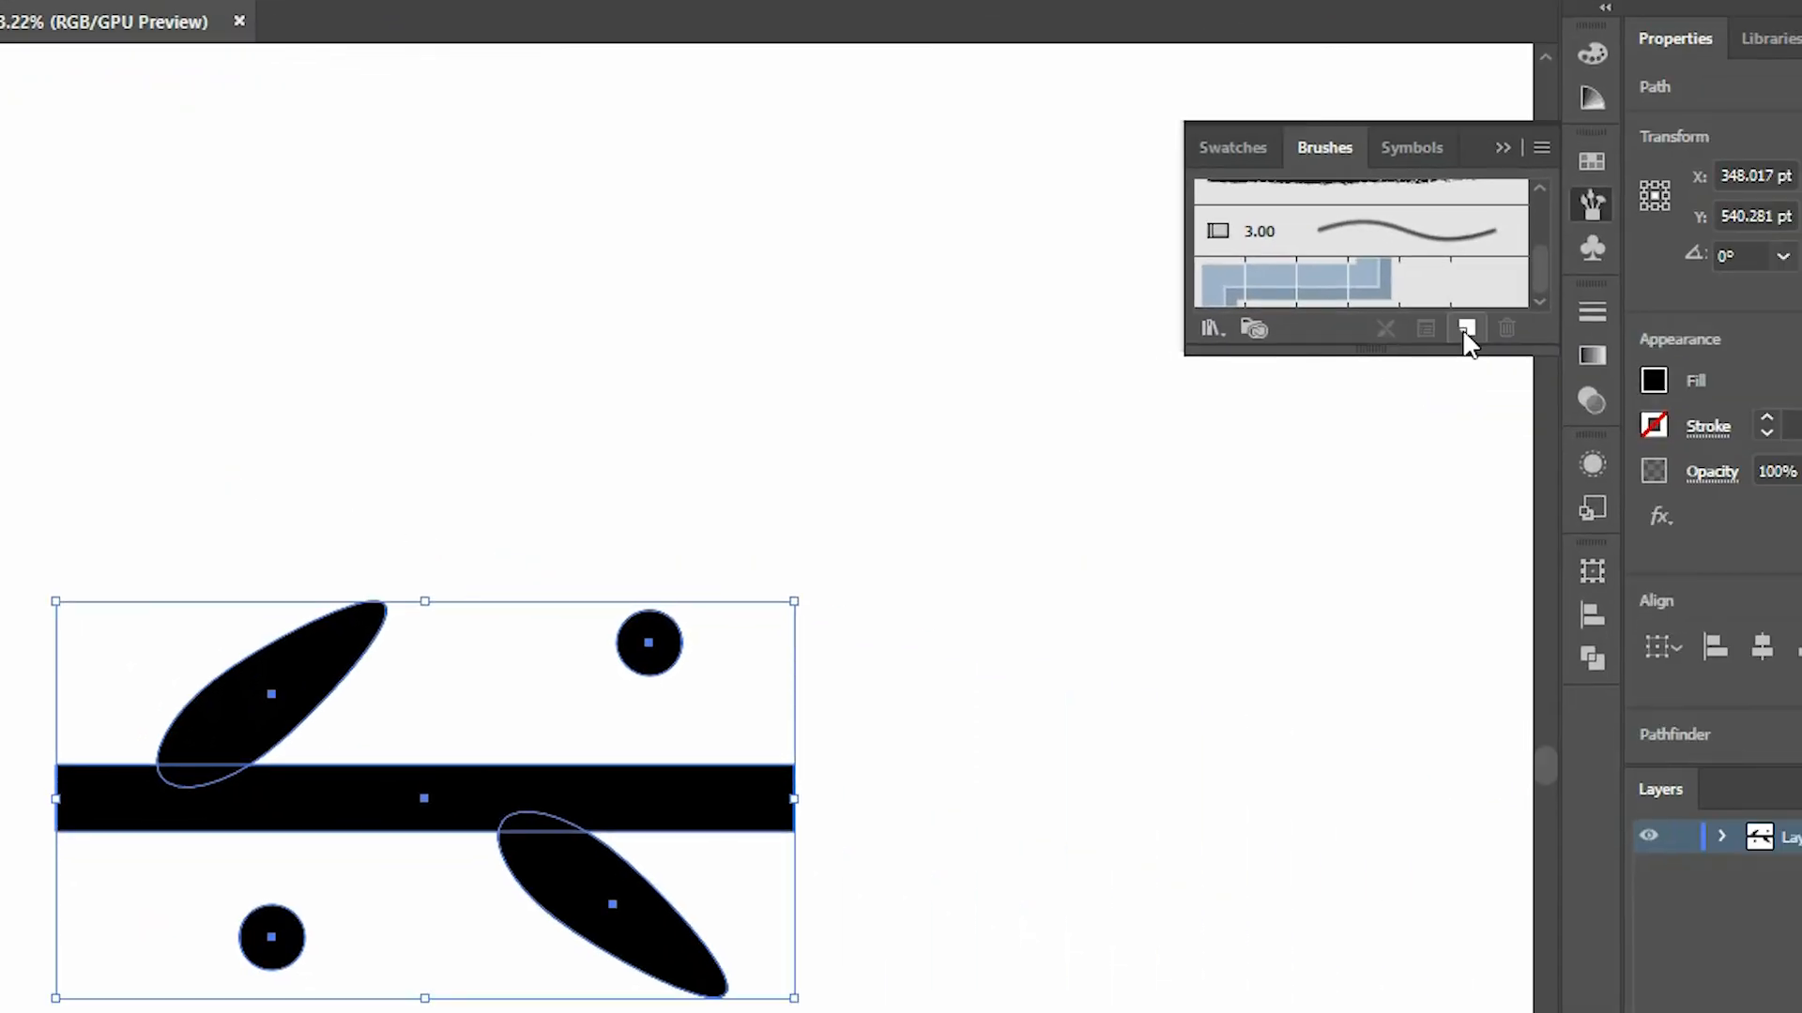
{"action": "left_click", "coordinate": [1467, 329]}
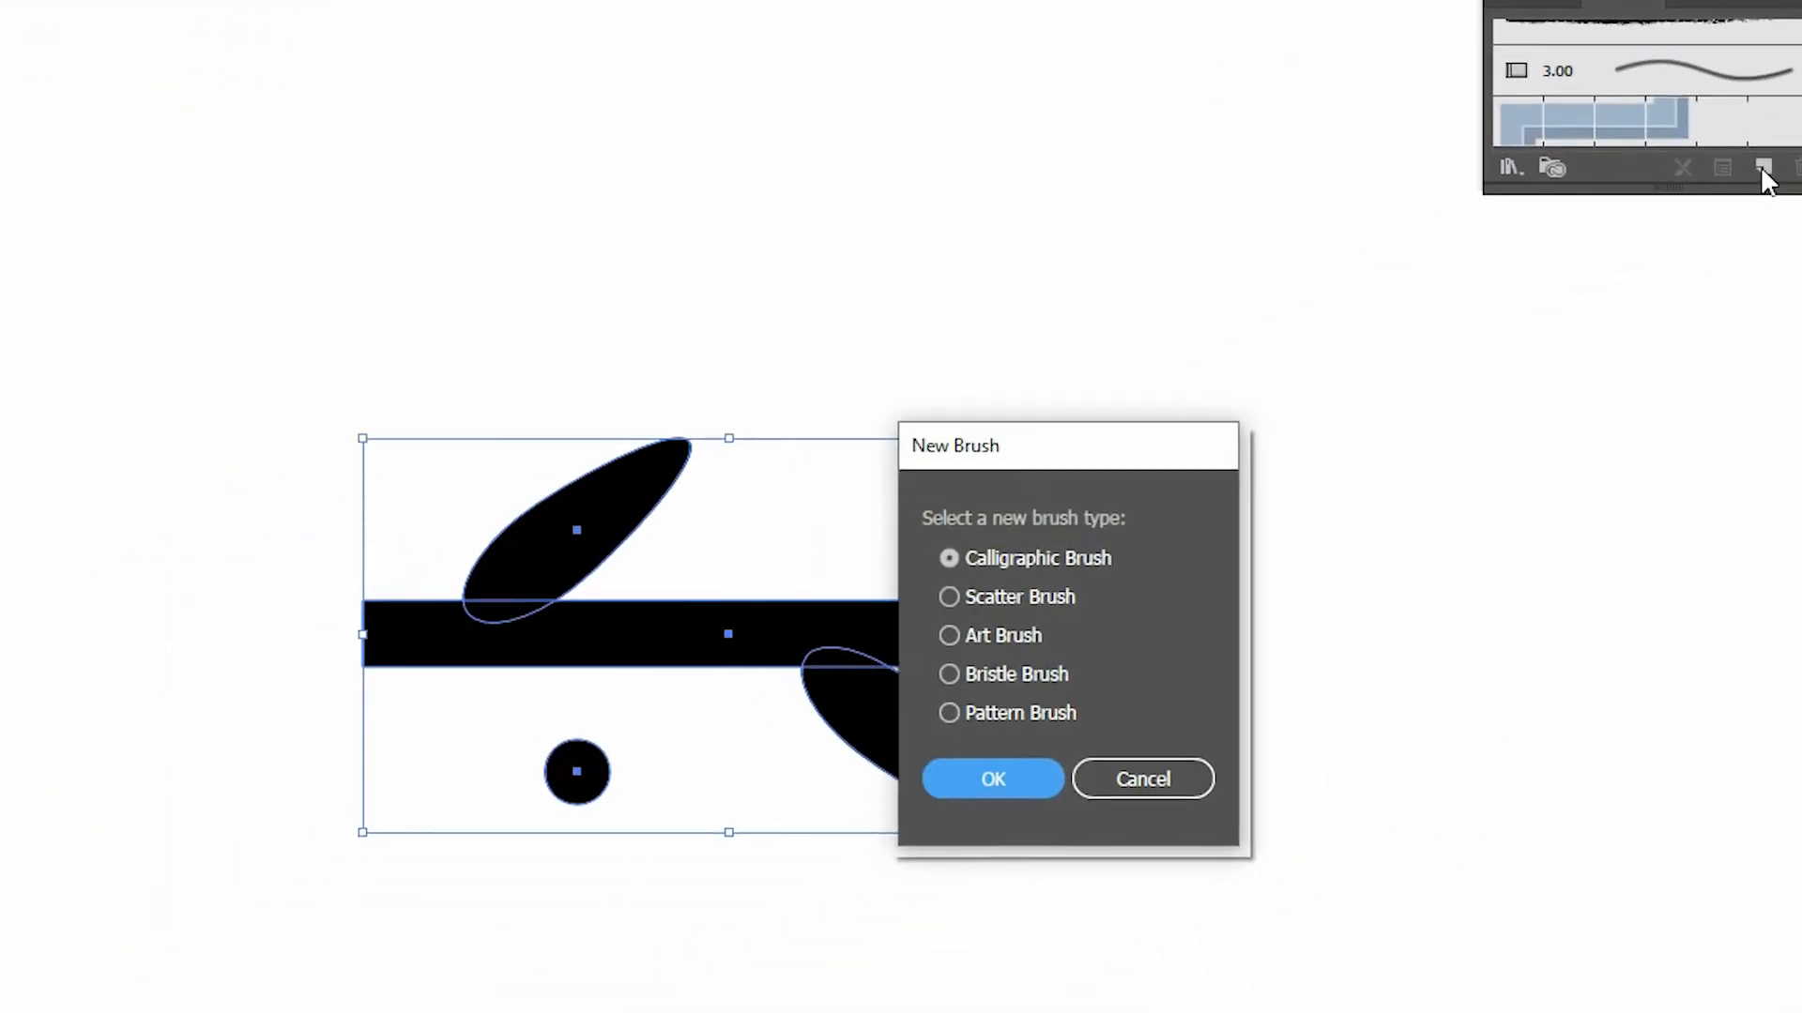
{"action": "left_click", "coordinate": [948, 712]}
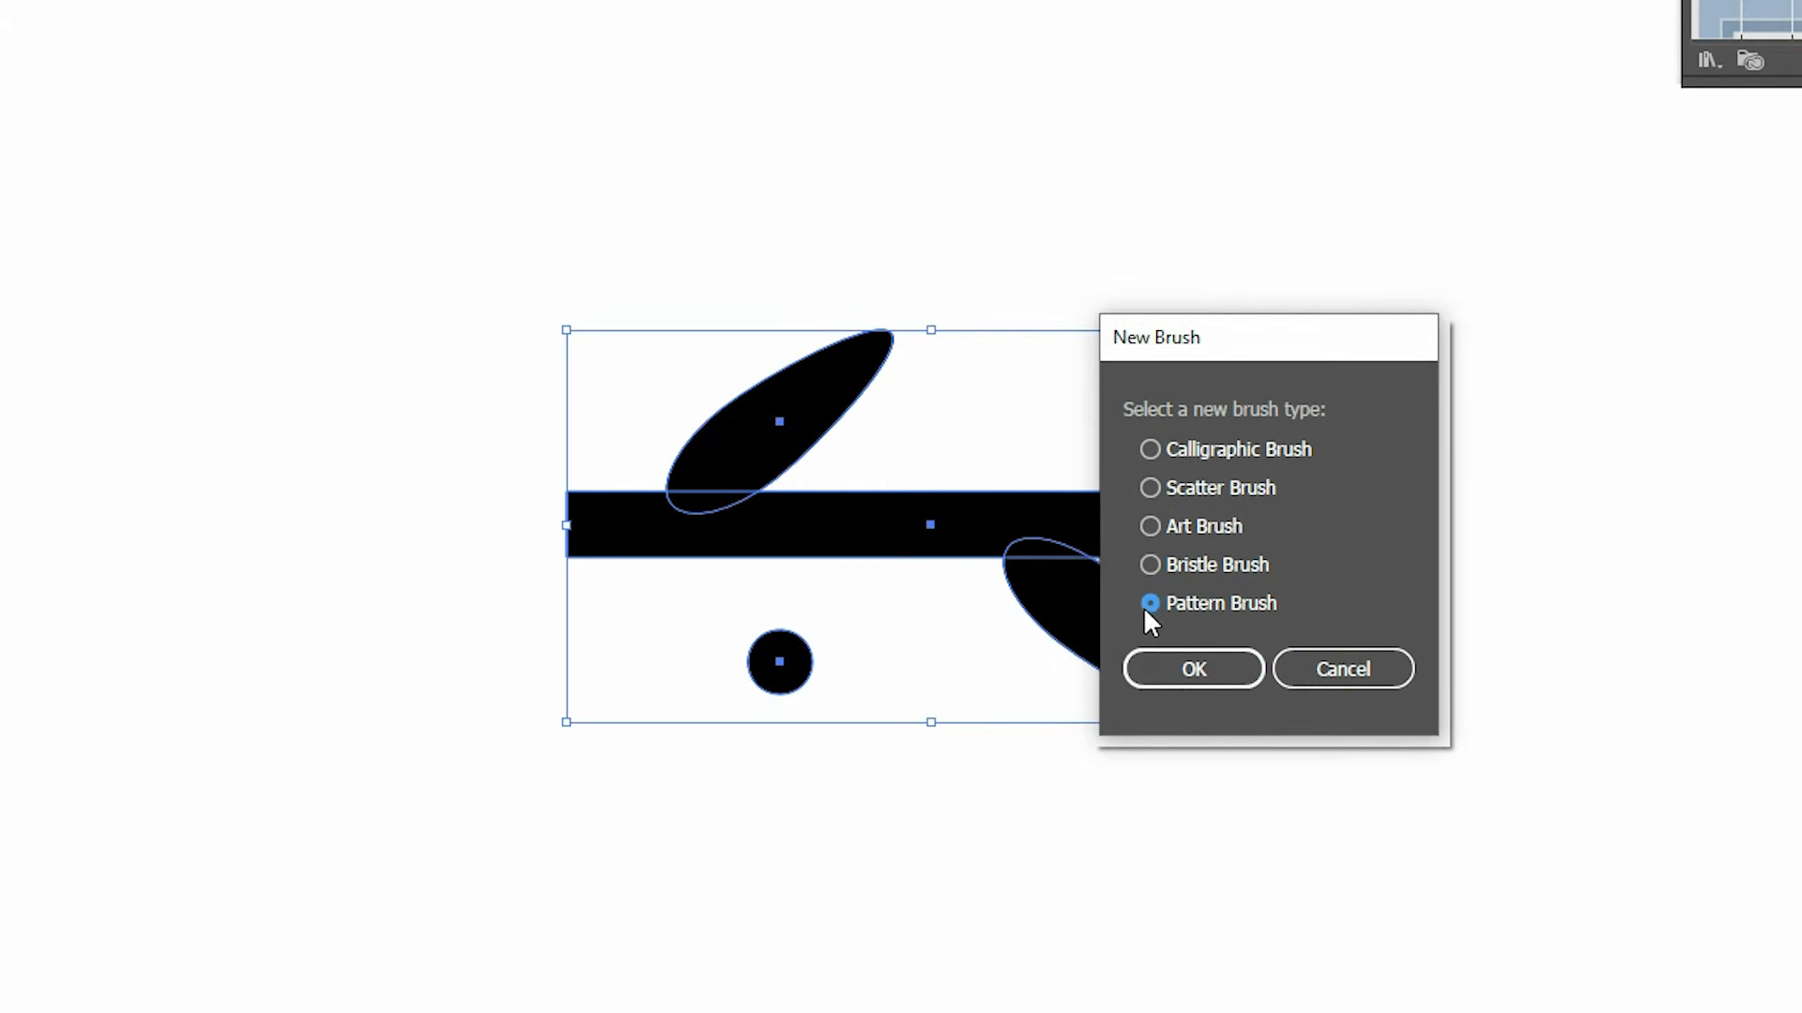
{"action": "left_click", "coordinate": [1192, 669]}
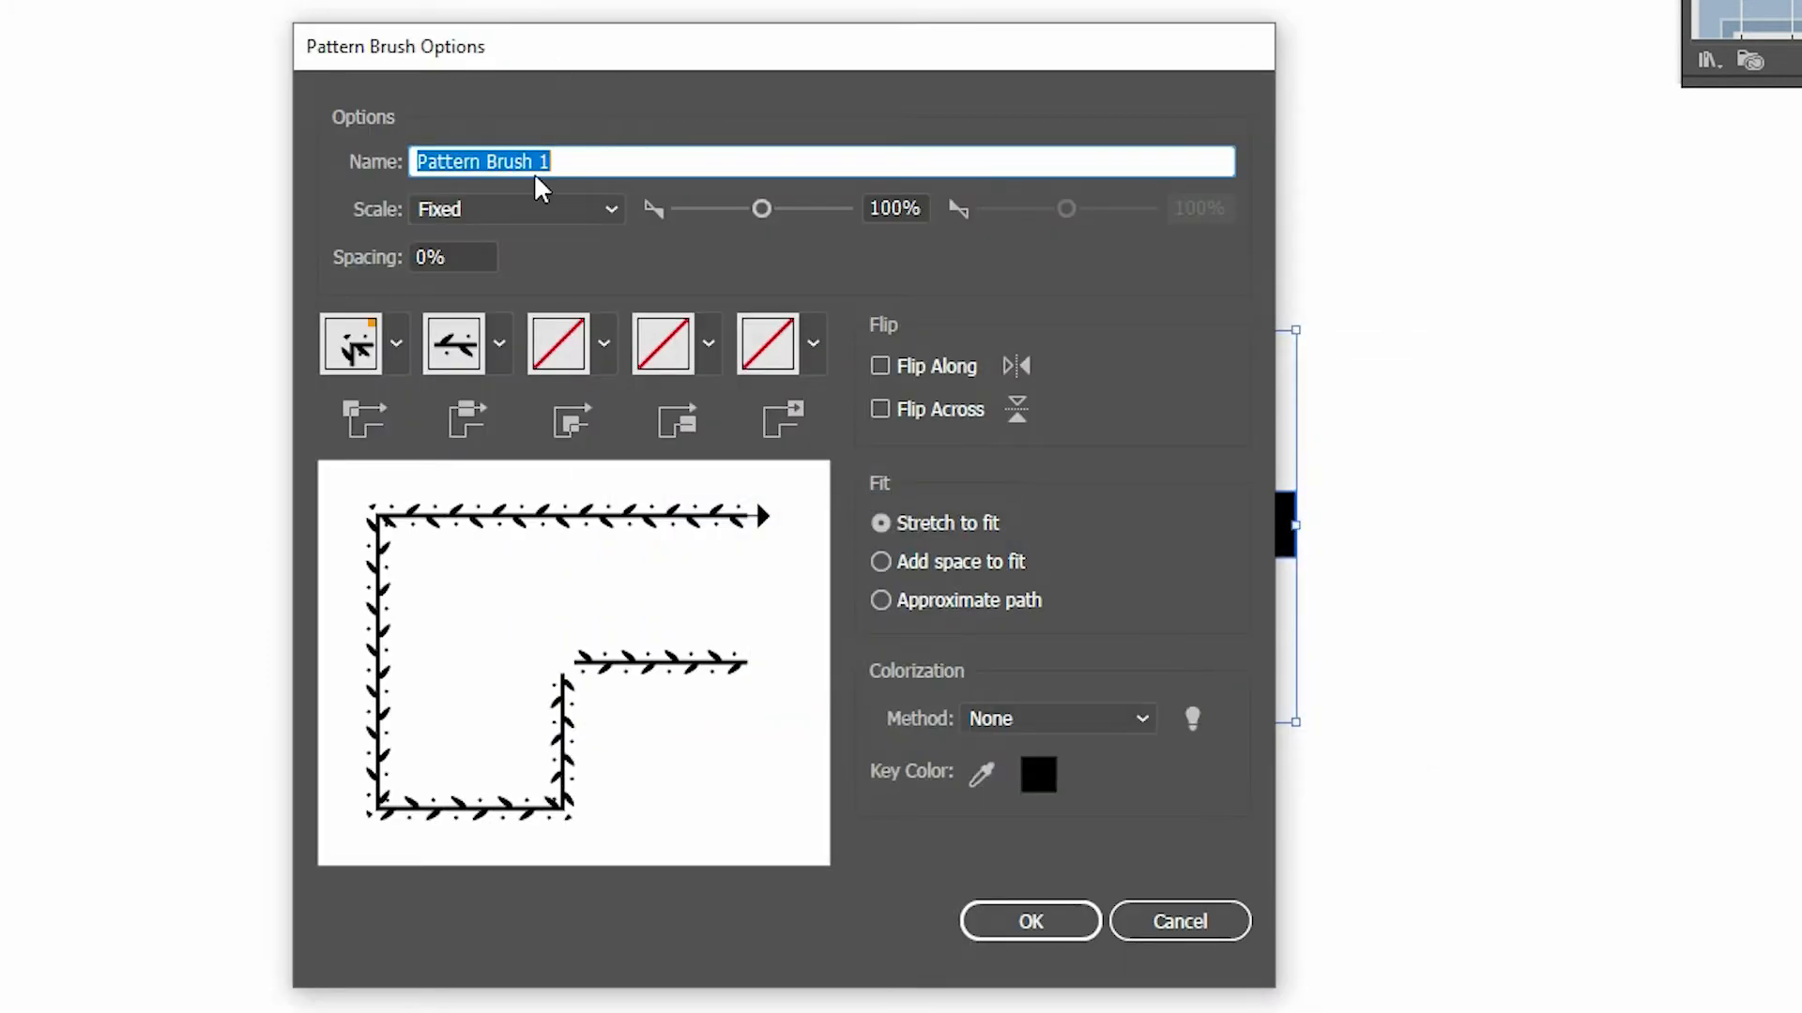
Name the pattern brush 'Brush 12', set Fit to Approximate Path, and save it
{"action": "type", "text": "Brush 1"}
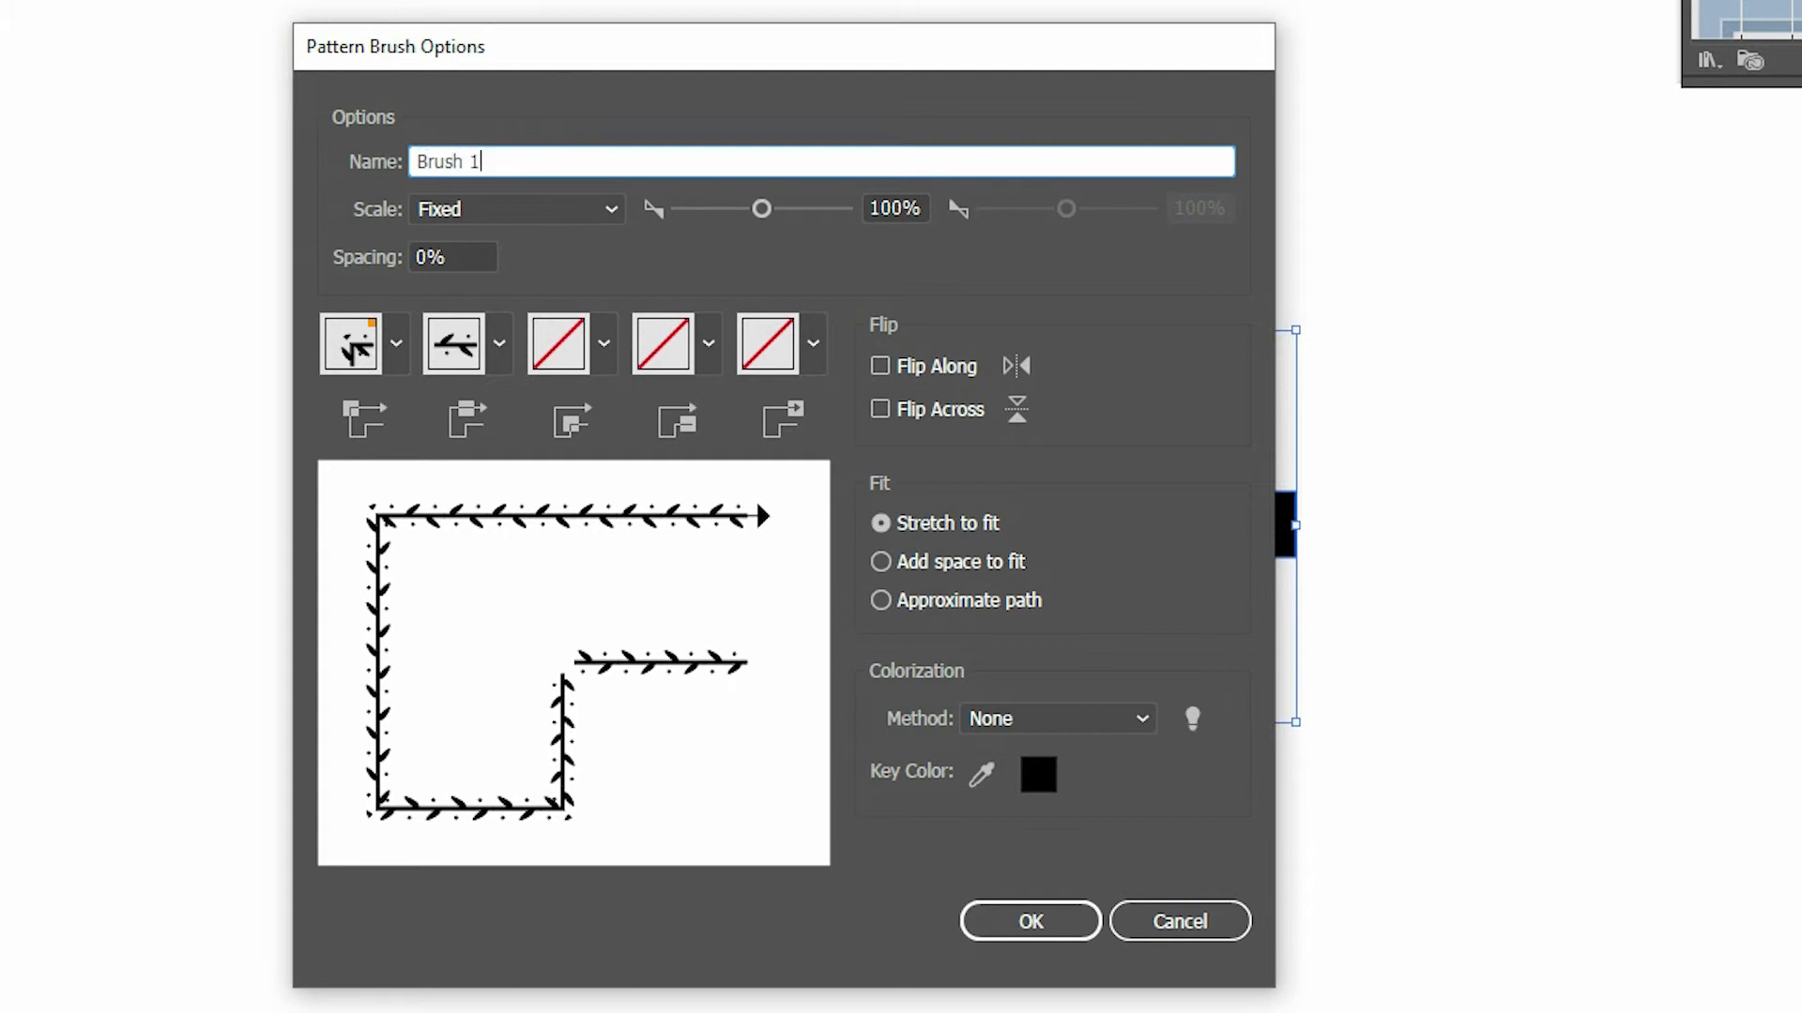
{"action": "type", "text": "2"}
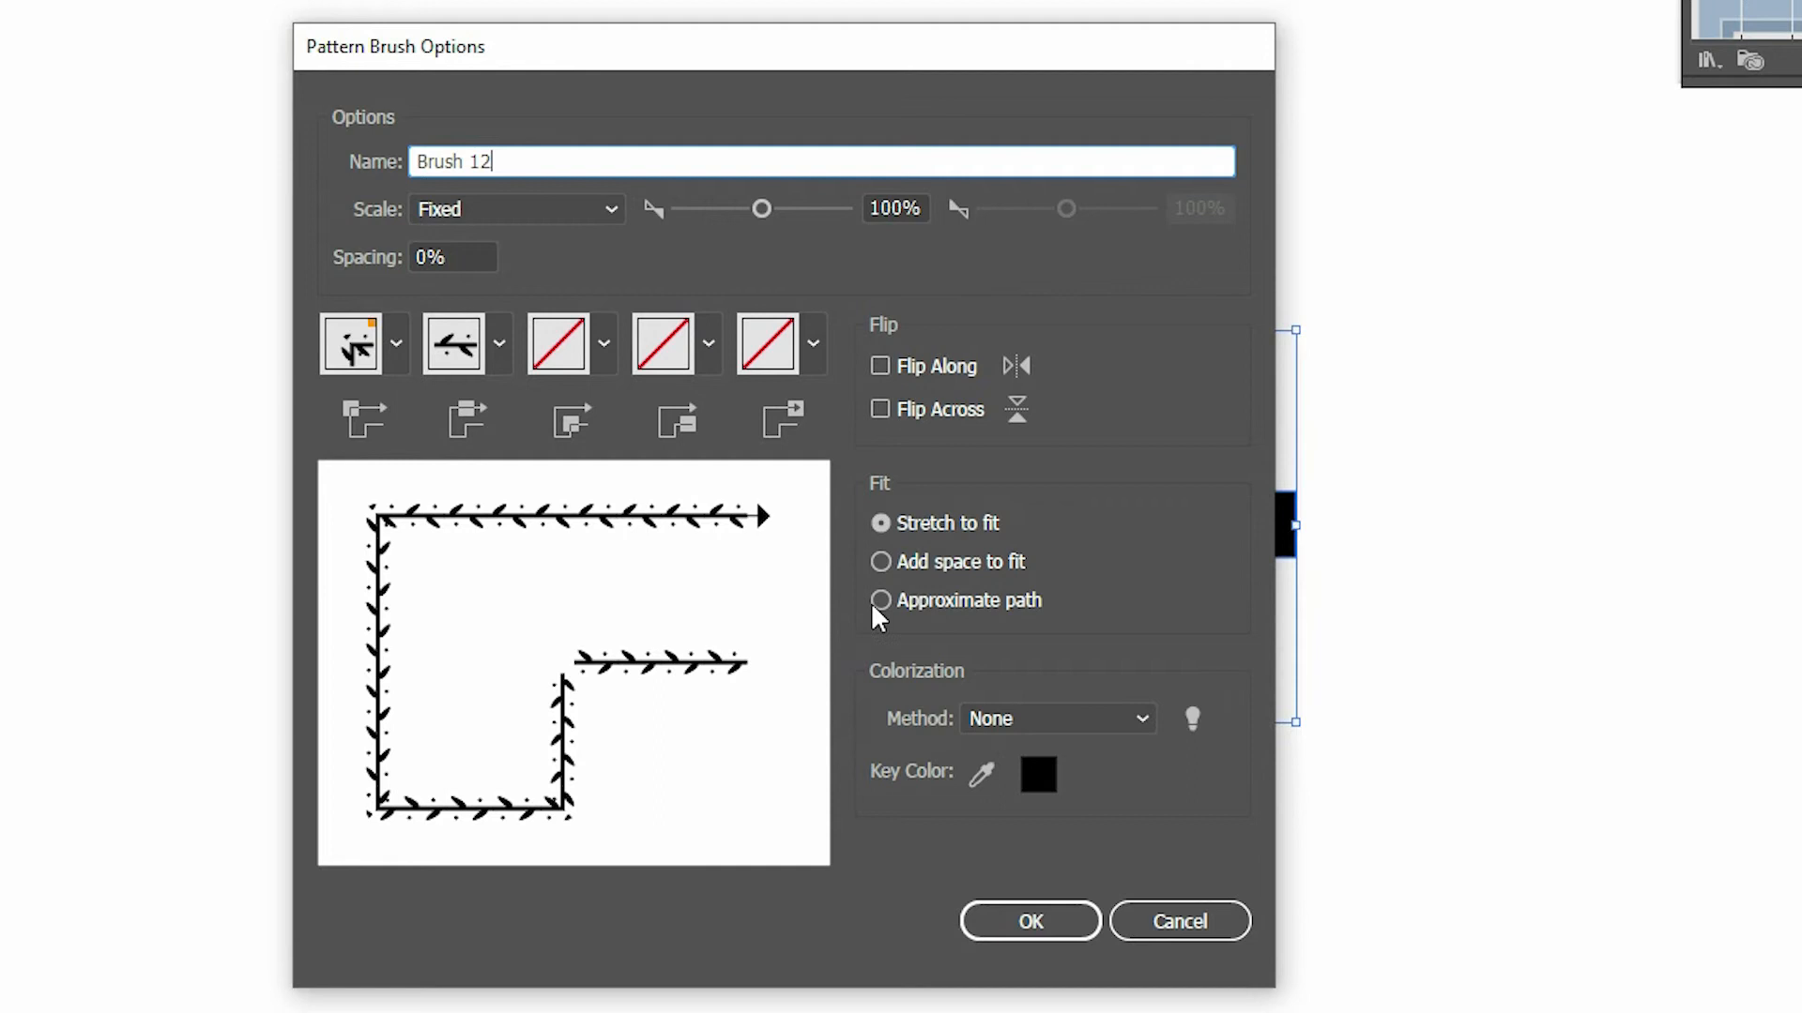
{"action": "left_click", "coordinate": [880, 599]}
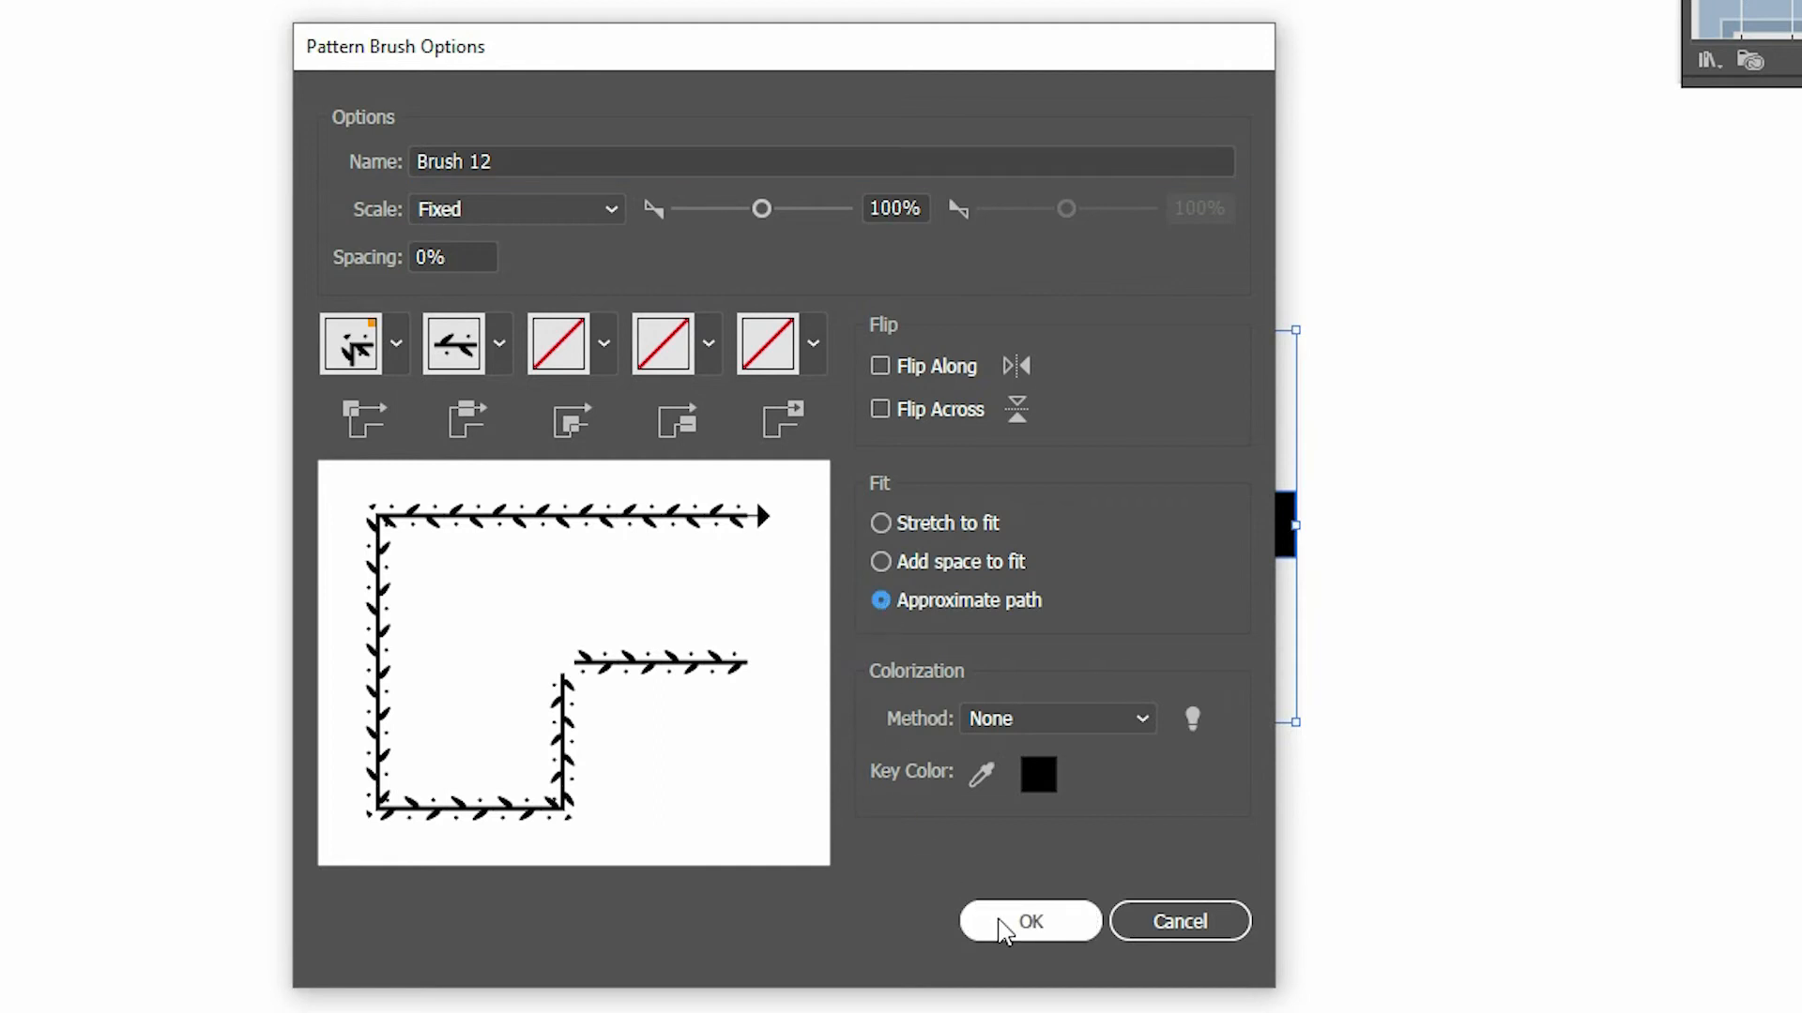
{"action": "left_click", "coordinate": [1028, 920]}
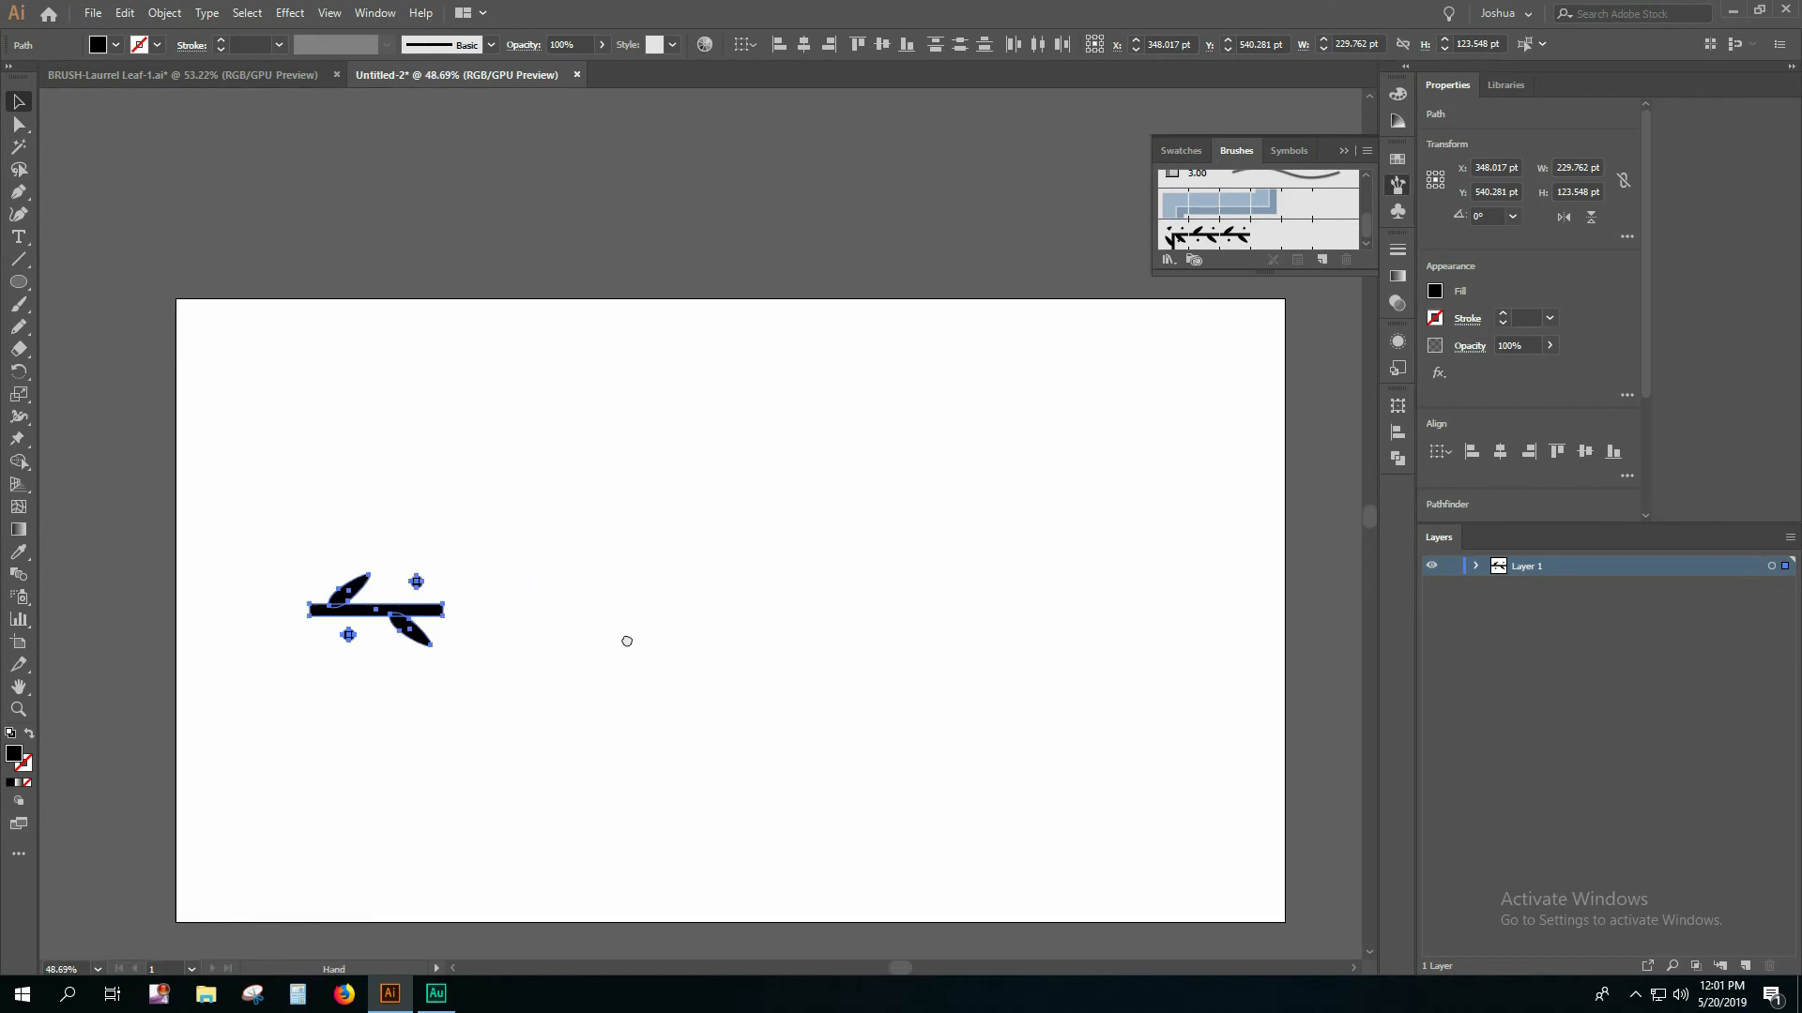
Paint a wavy leafy vine across the artboard with the Paintbrush and Brush 12
{"action": "left_click", "coordinate": [17, 102]}
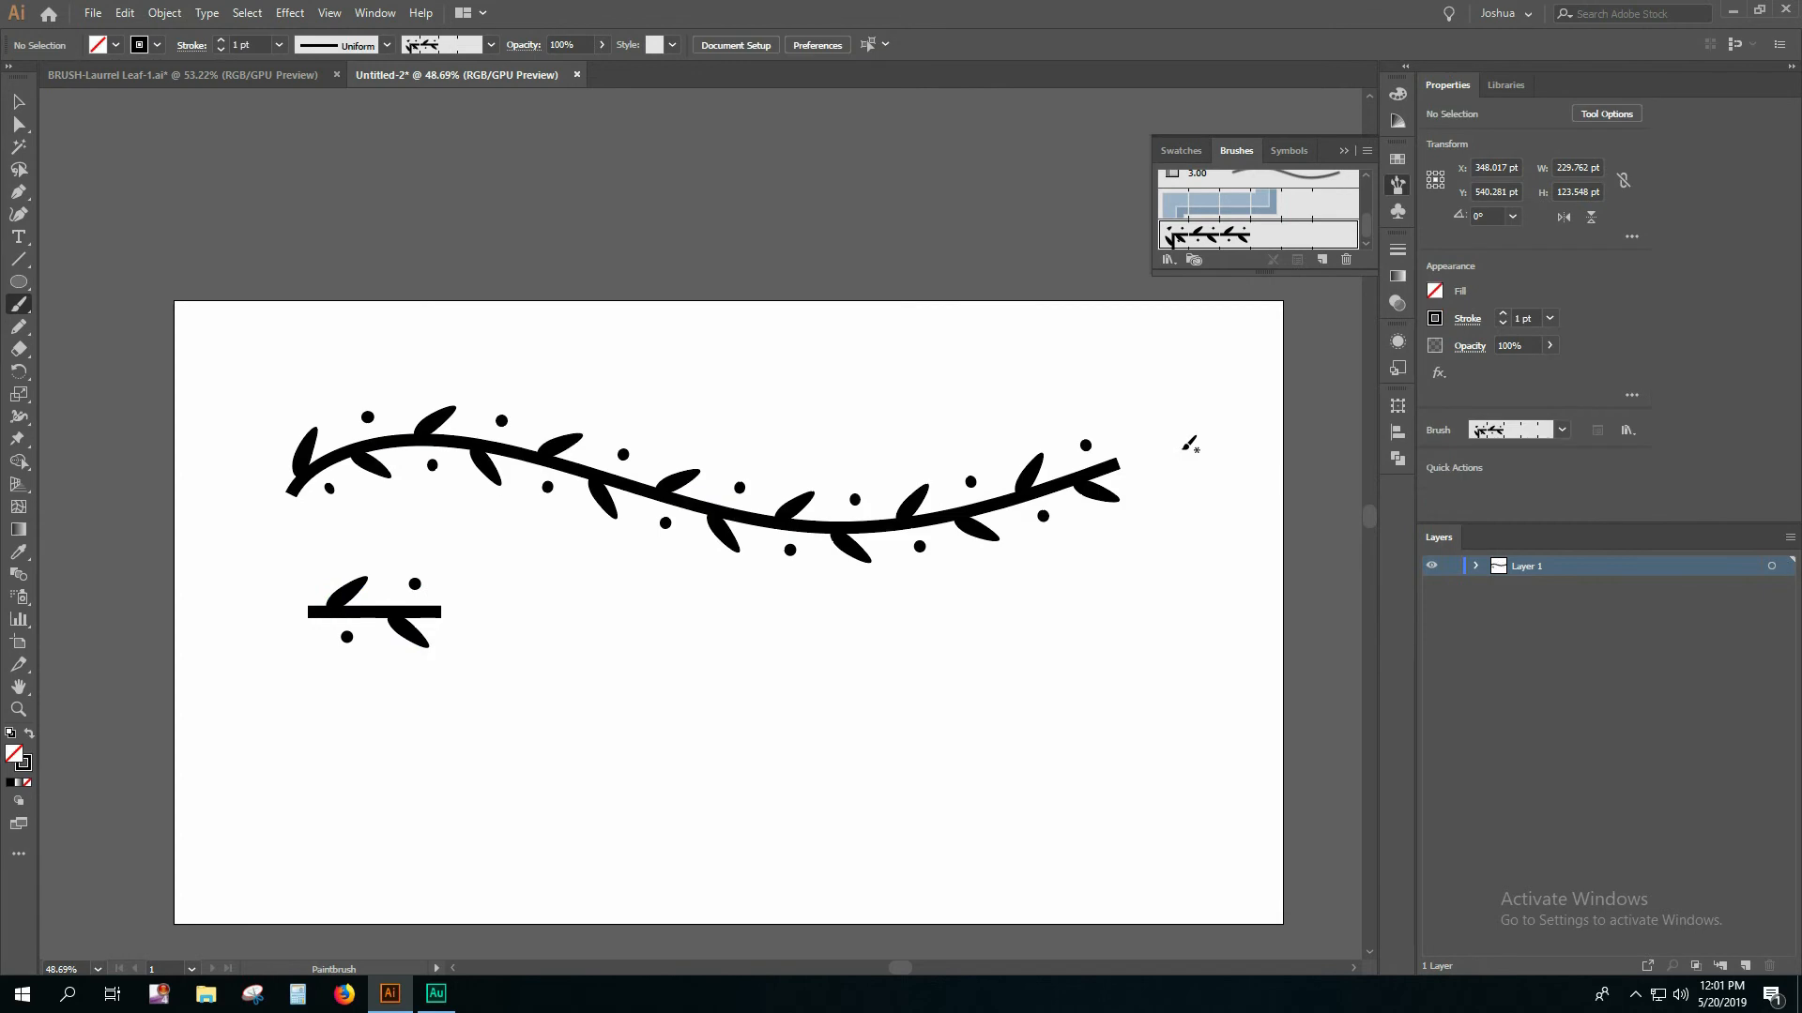
{"action": "left_click", "coordinate": [19, 284]}
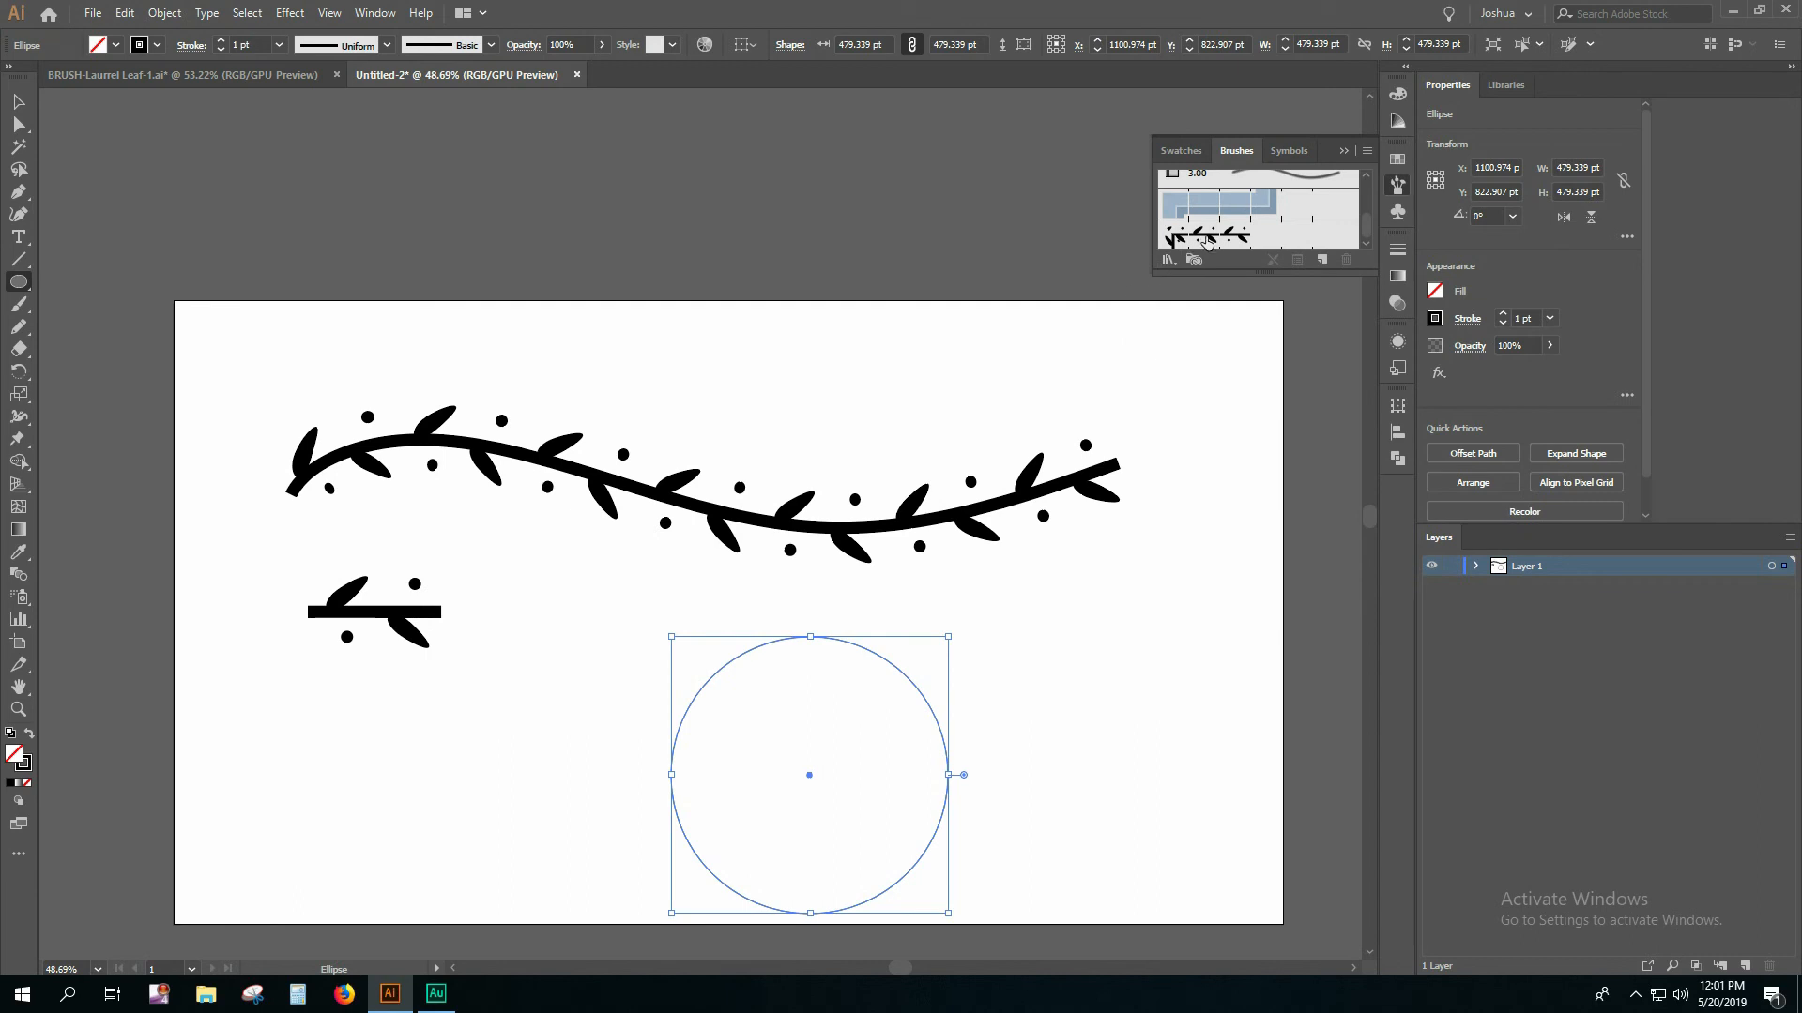
Apply Brush 12 to the circle below the vine, then deselect it
{"action": "left_click", "coordinate": [1203, 236]}
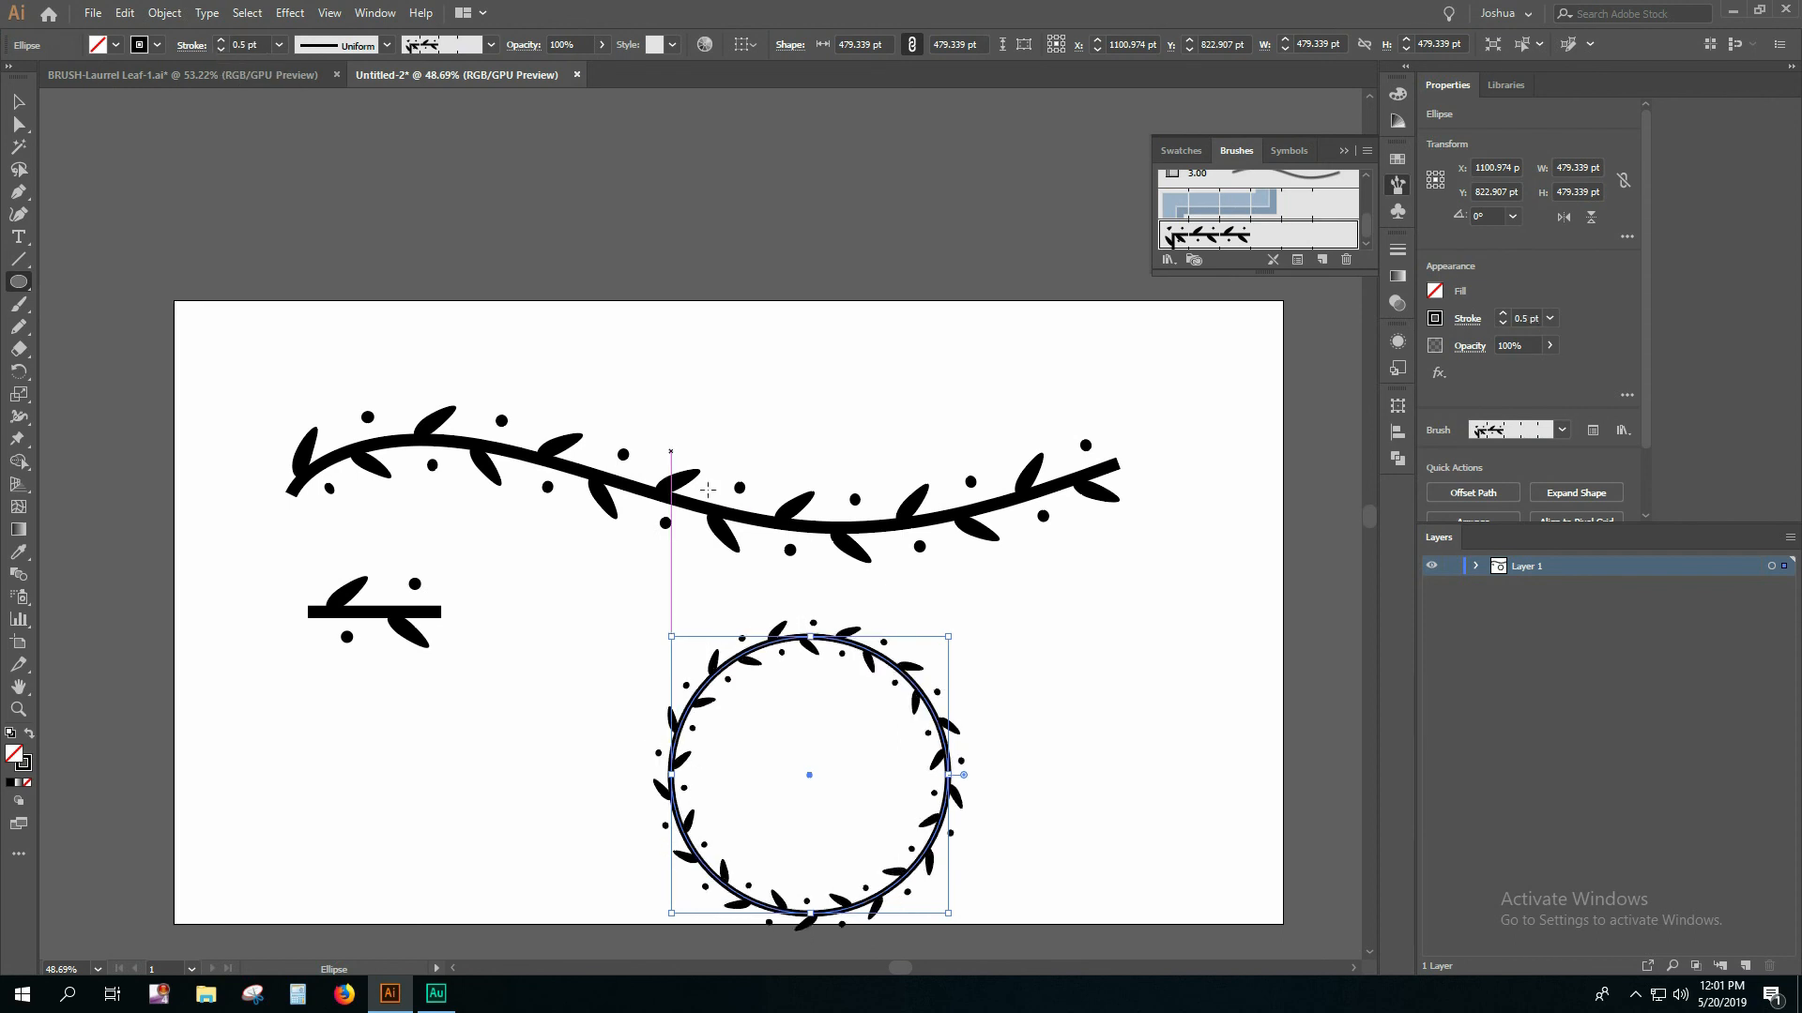
{"action": "left_click", "coordinate": [1109, 635]}
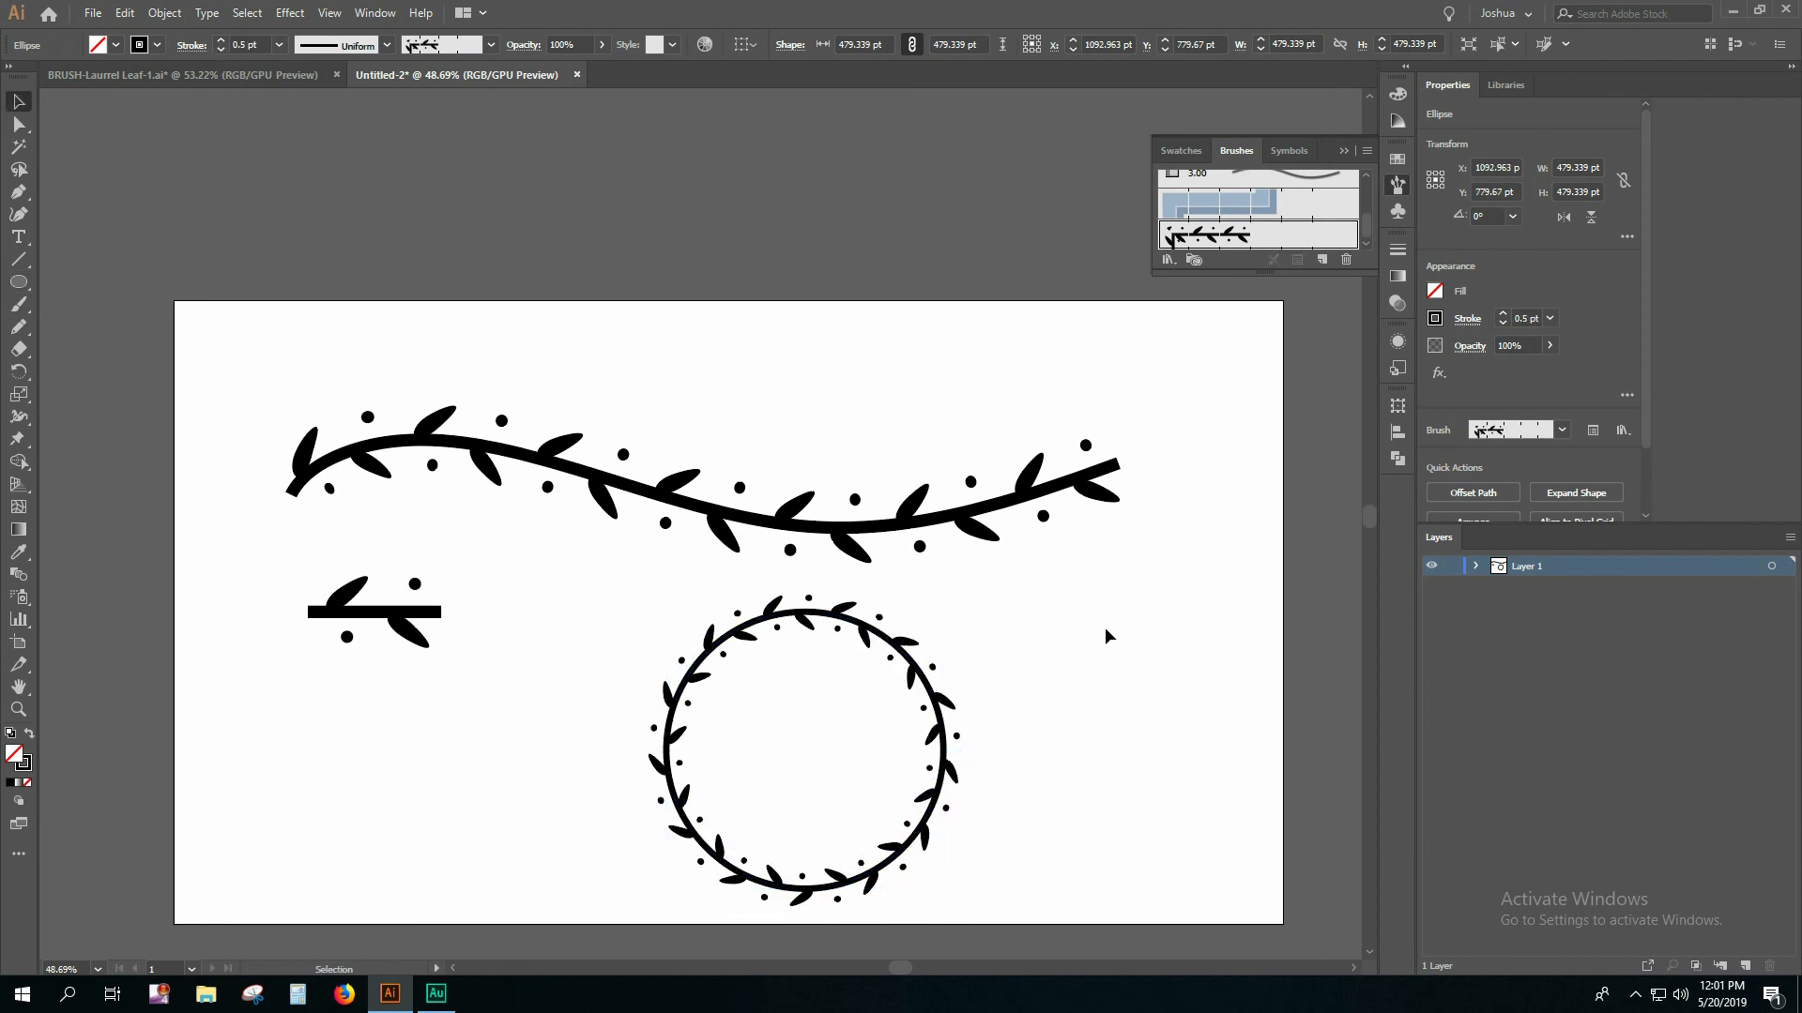